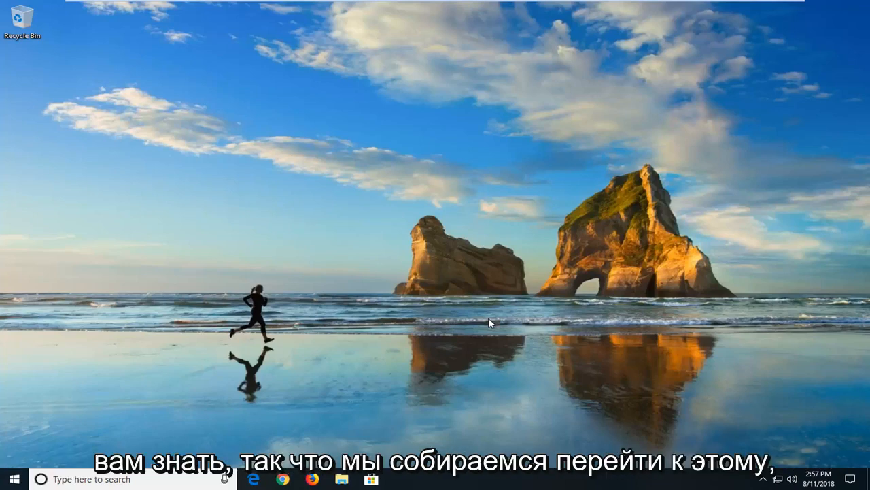
mouse_move(346, 283)
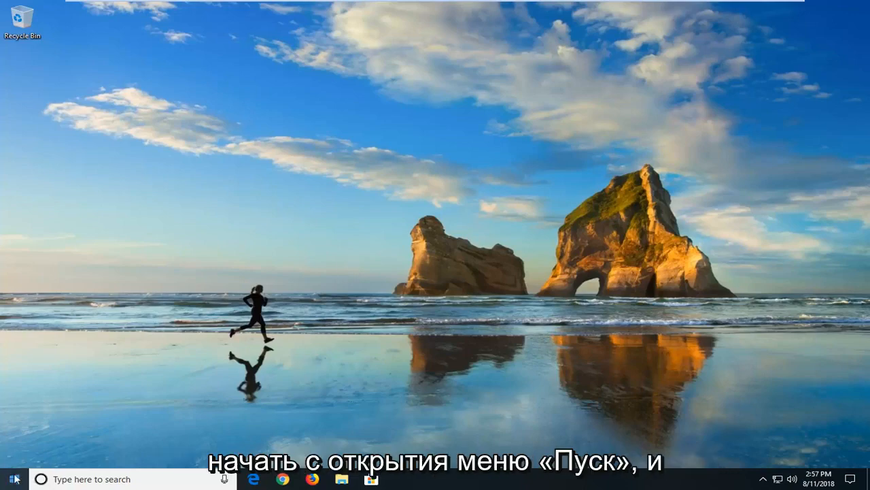
- Search the Start menu for 'trouble' and open the Troubleshoot system settings
left_click(9, 479)
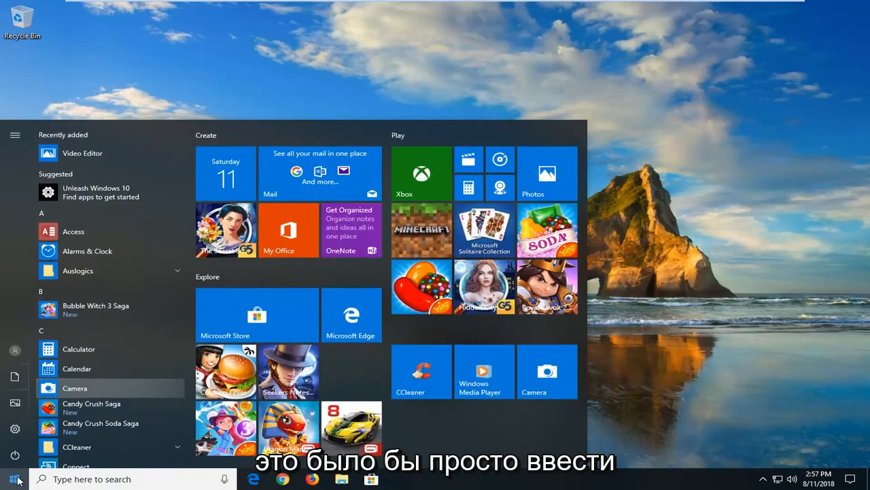
type("troubleshoot")
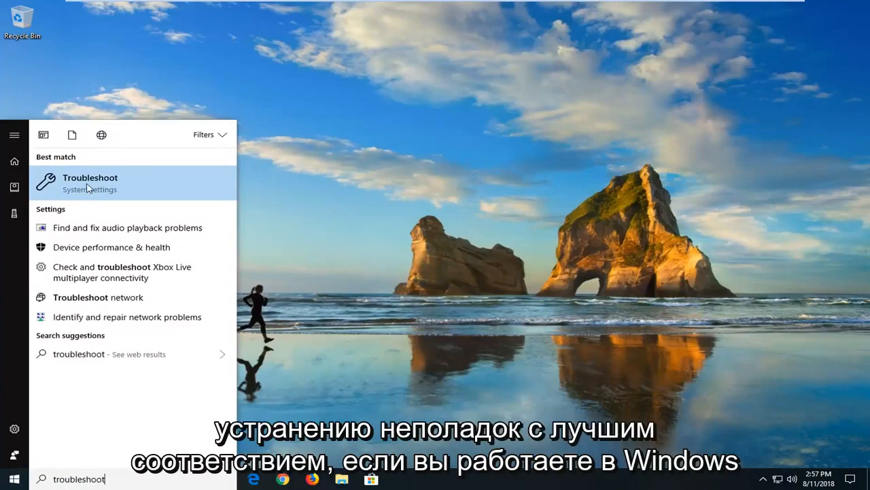
left_click(90, 182)
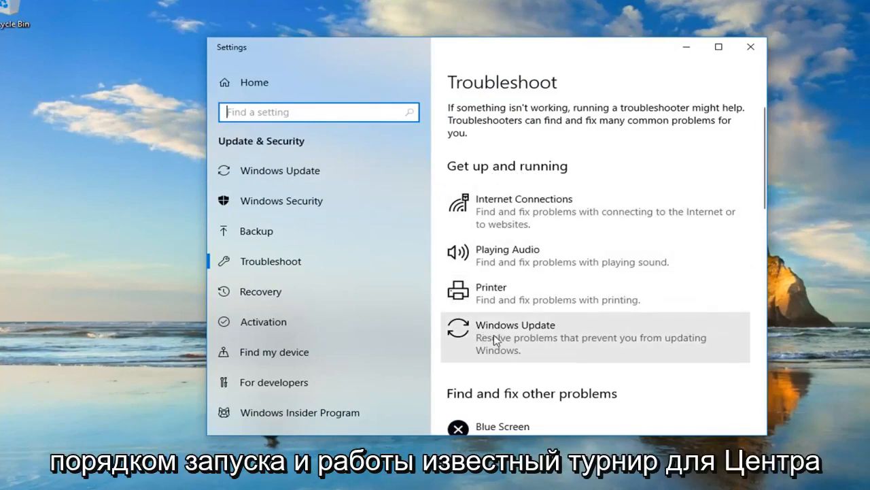
mouse_move(571, 345)
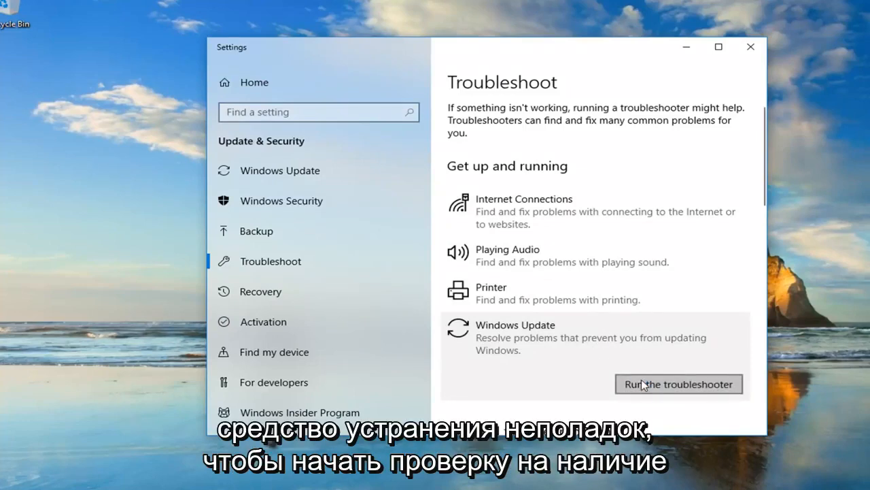
- Run the Windows Update troubleshooter
left_click(678, 383)
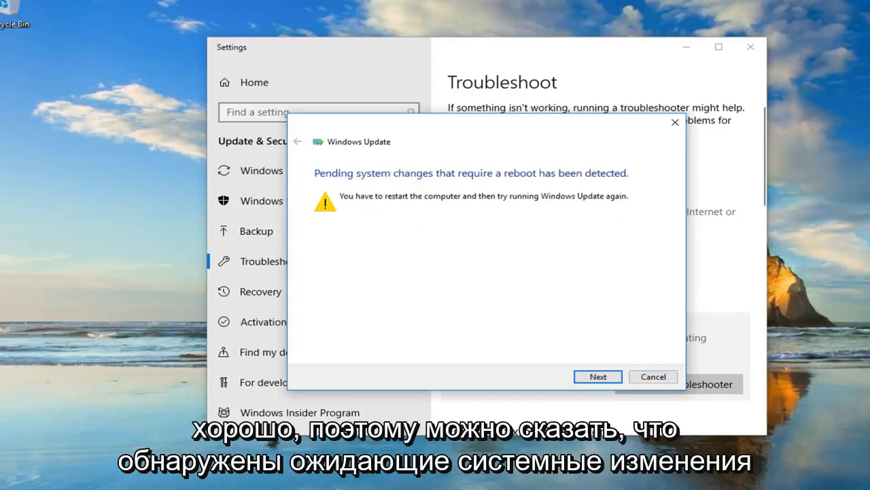
mouse_move(425, 189)
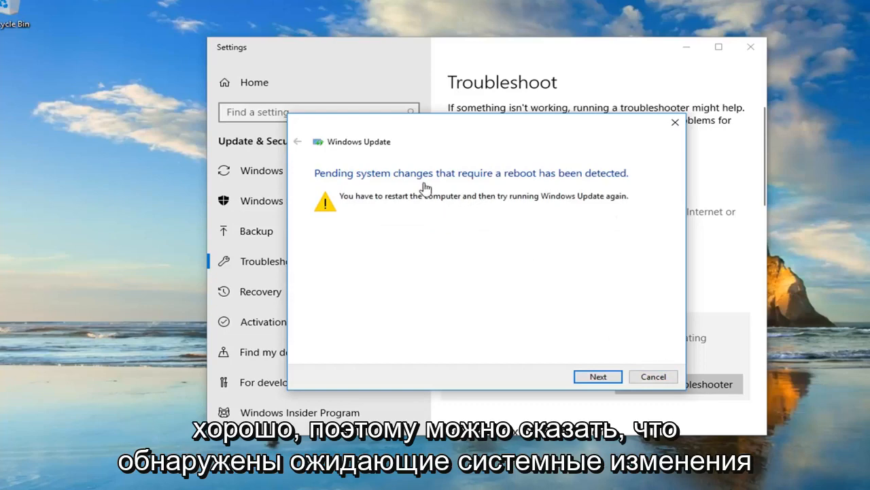
mouse_move(459, 193)
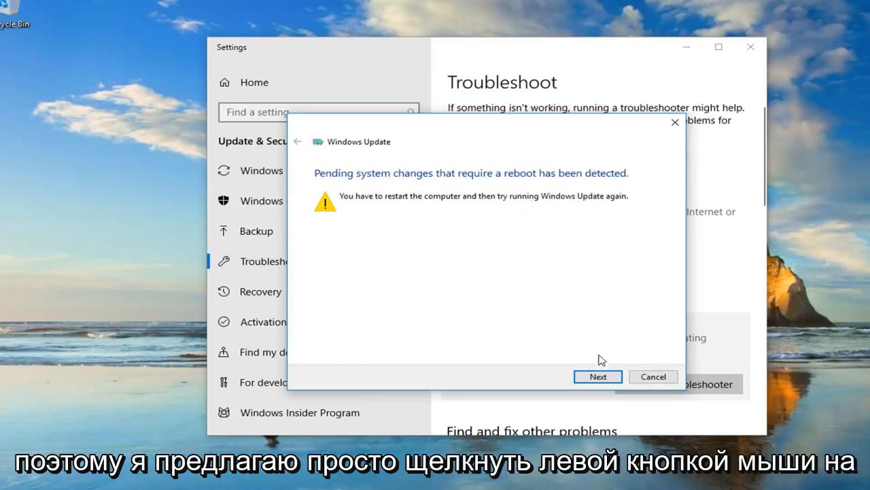
- Continue past the pending reboot warning and close the completed troubleshooter
left_click(598, 376)
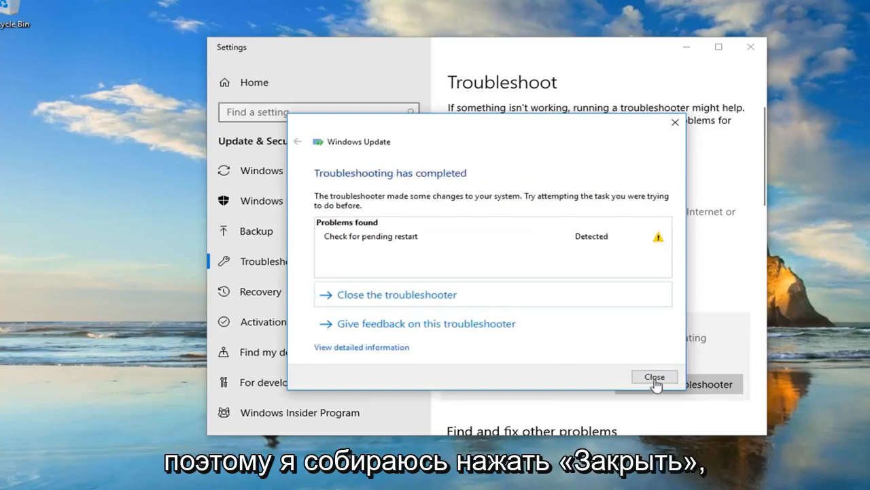
left_click(654, 376)
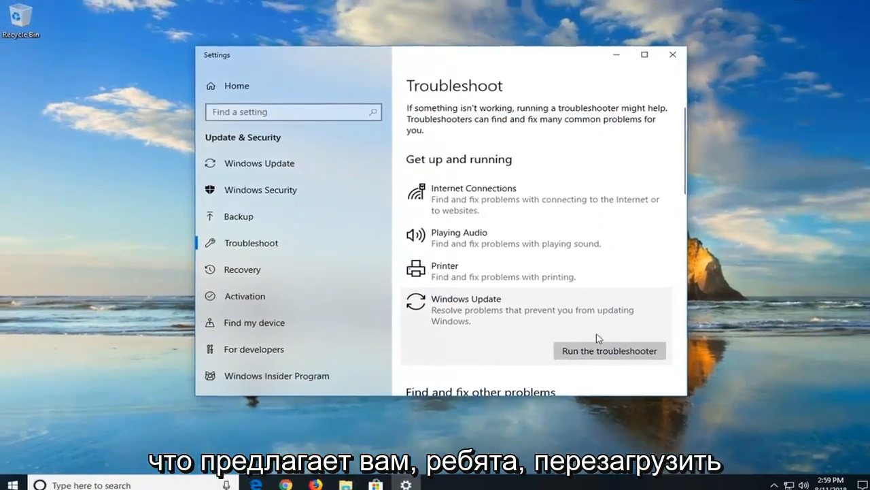
- Close the Settings window
left_click(673, 55)
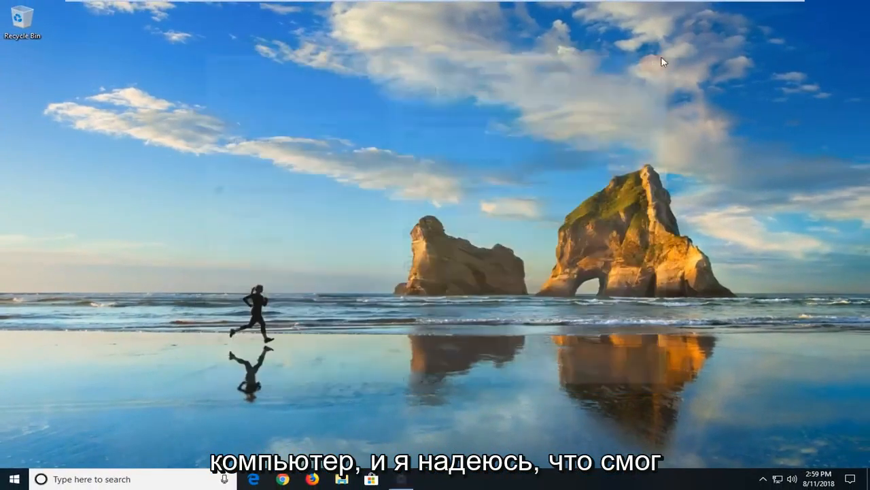
mouse_move(249, 232)
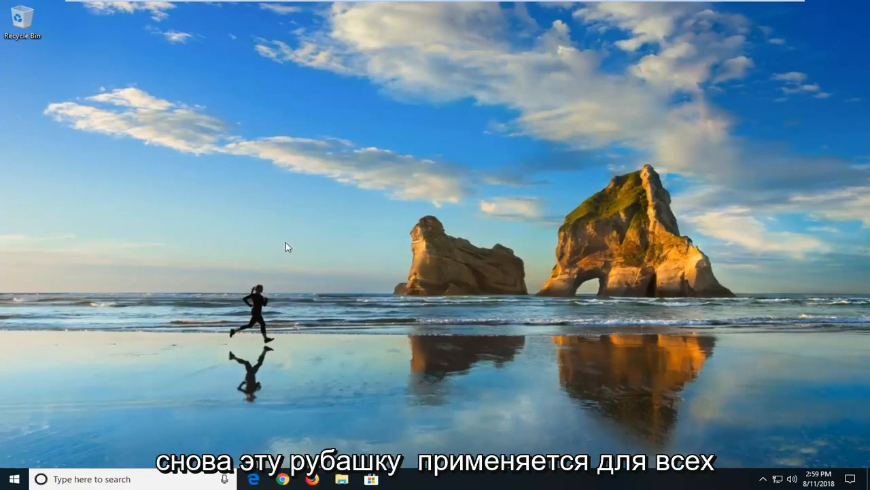
mouse_move(277, 246)
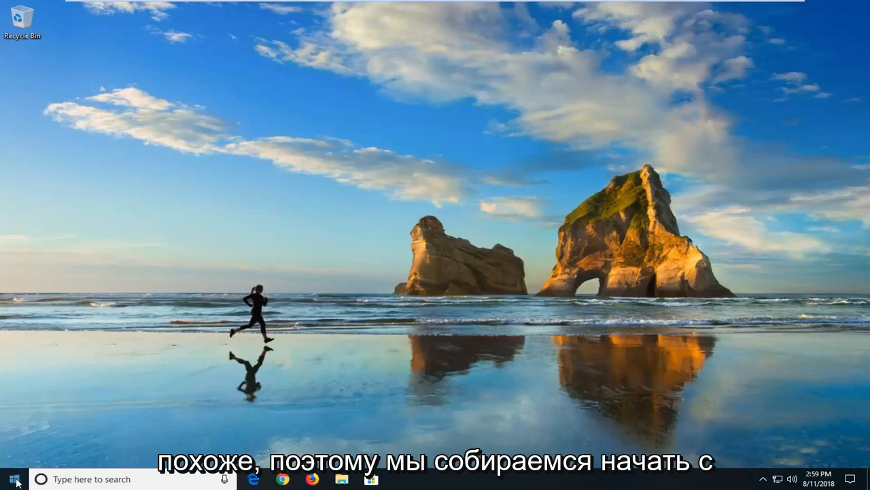
- Search the Start menu for 'file exporer' and launch File Explorer
left_click(10, 479)
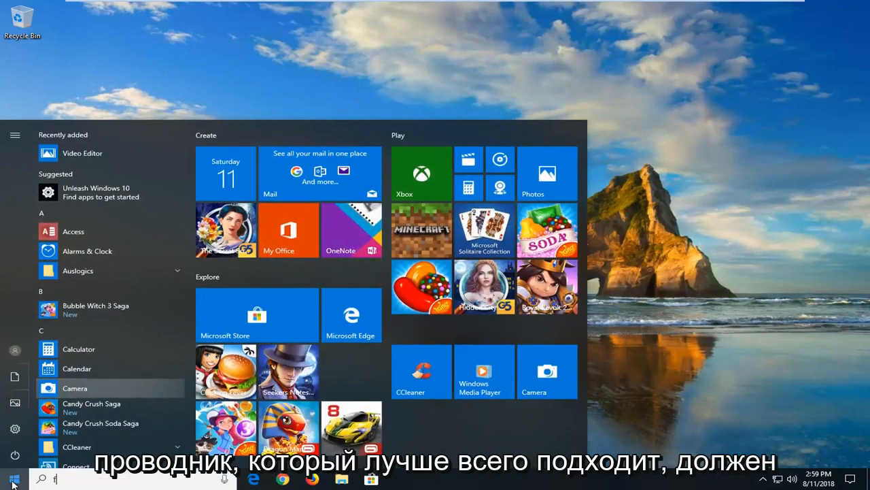
type("file exporer")
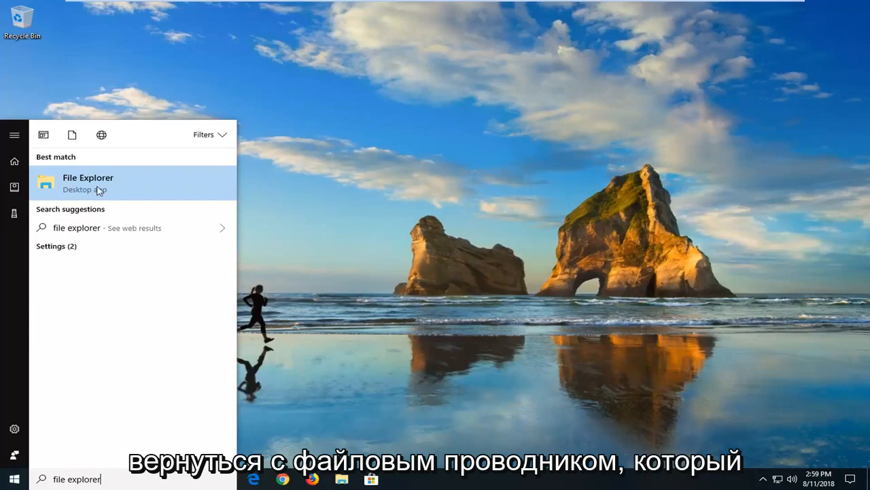
left_click(88, 182)
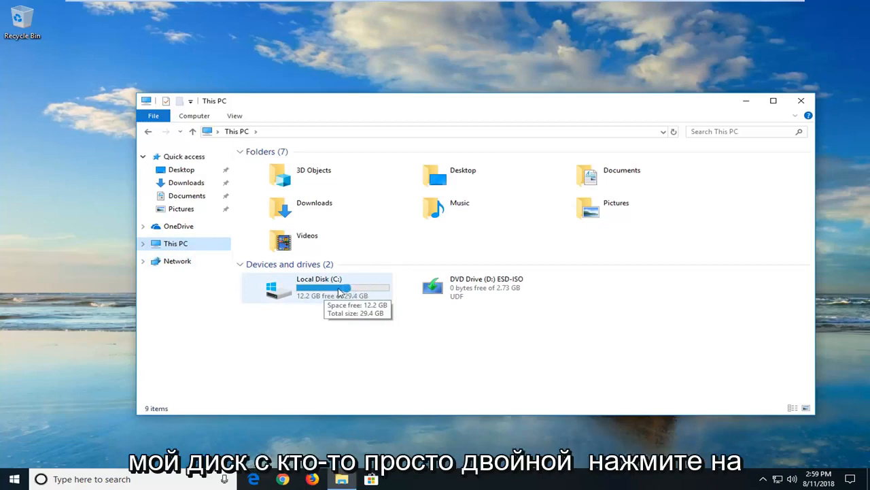
- Navigate into C:\Windows\SoftwareDistribution in File Explorer
double_click(317, 286)
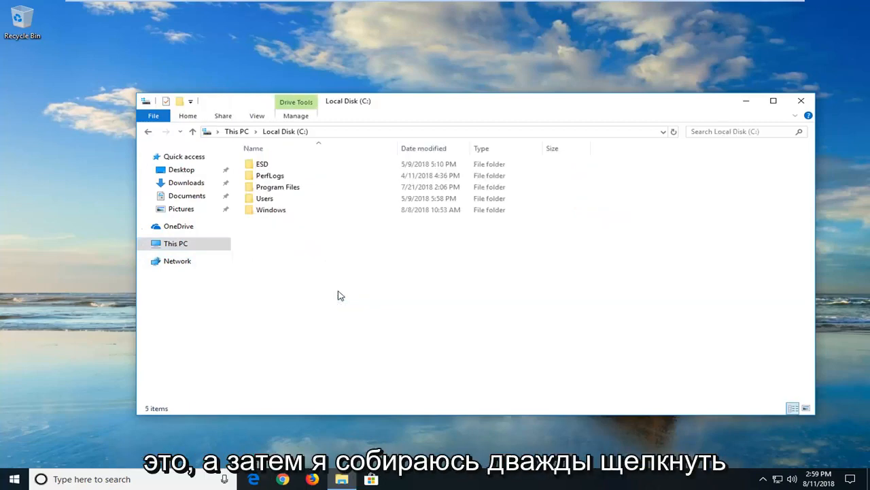
left_click(271, 209)
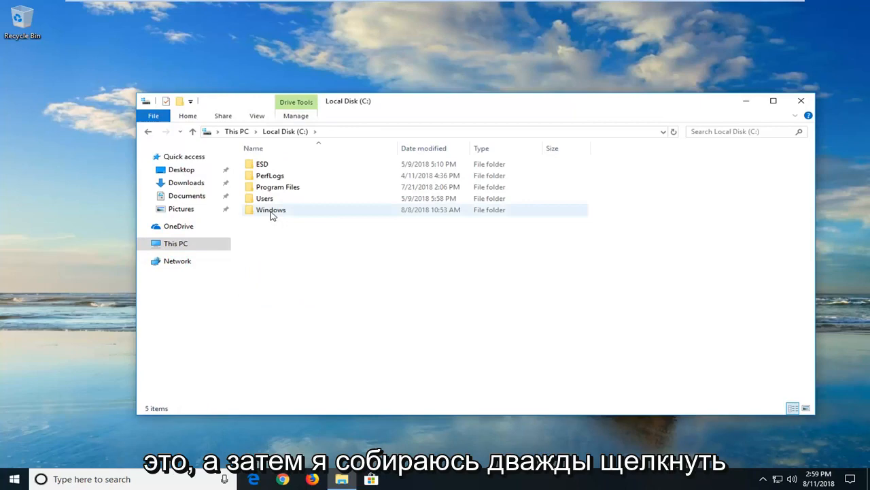
double_click(271, 209)
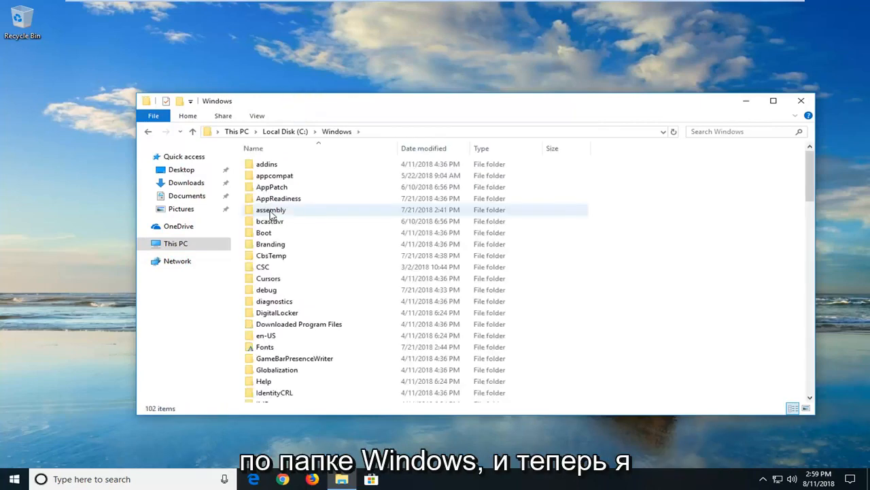
scroll("down", 3)
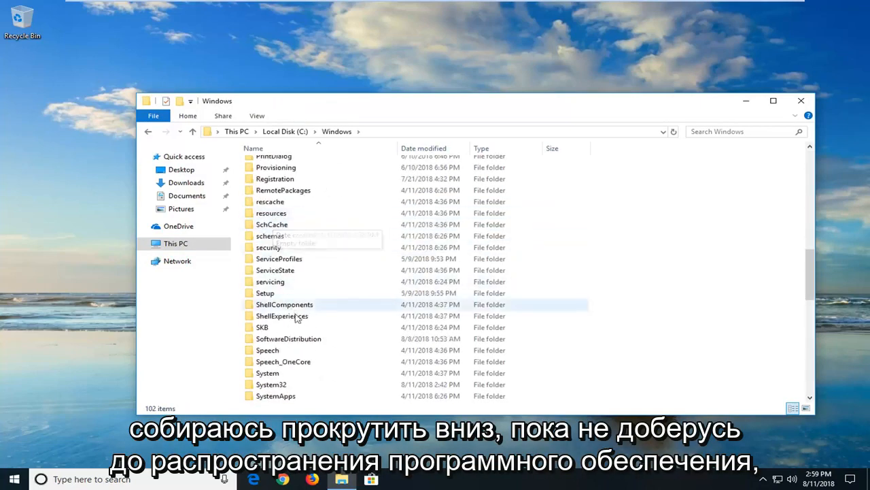
double_click(288, 338)
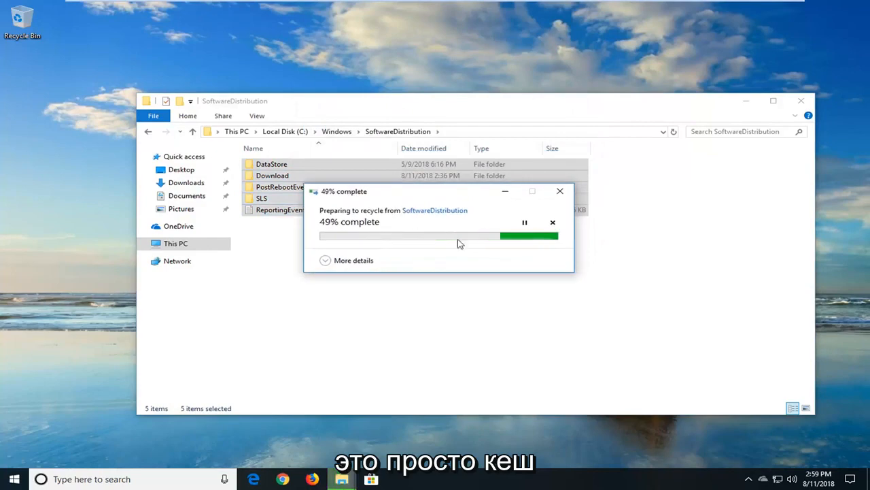
mouse_move(514, 182)
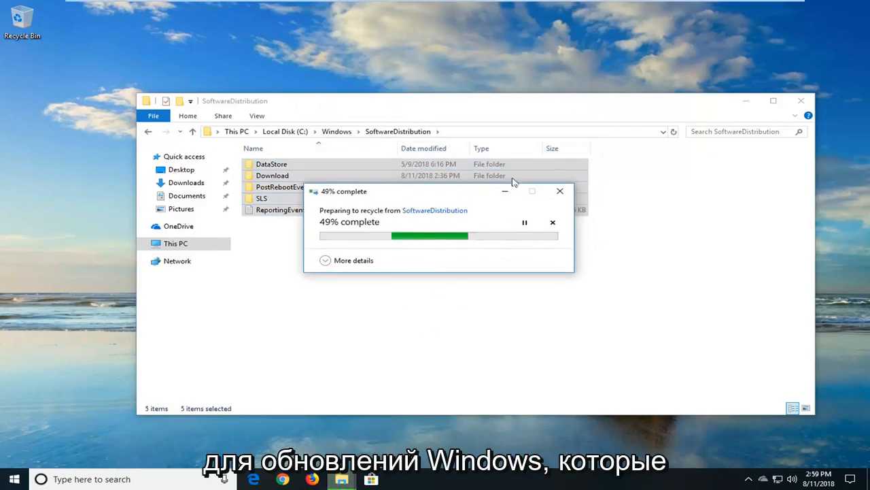
mouse_move(601, 277)
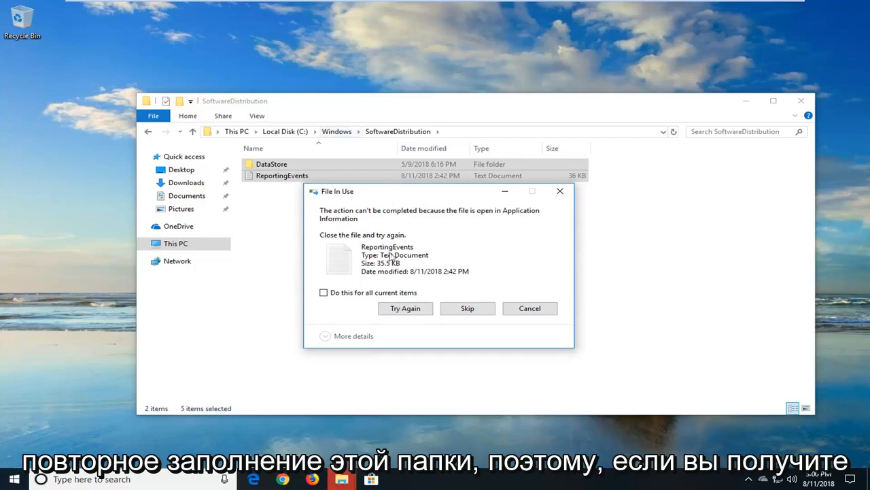
mouse_move(405, 216)
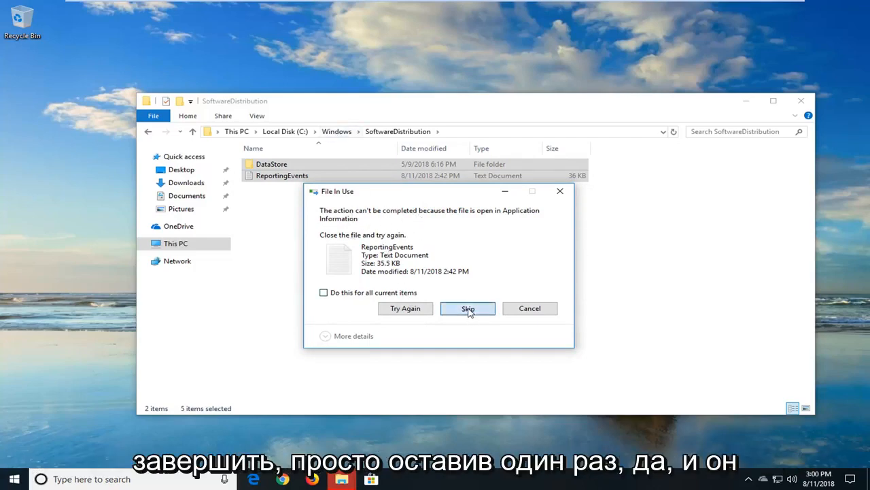
- Skip the in-use ReportingEvents file and DataStore folder, then close File Explorer
left_click(467, 308)
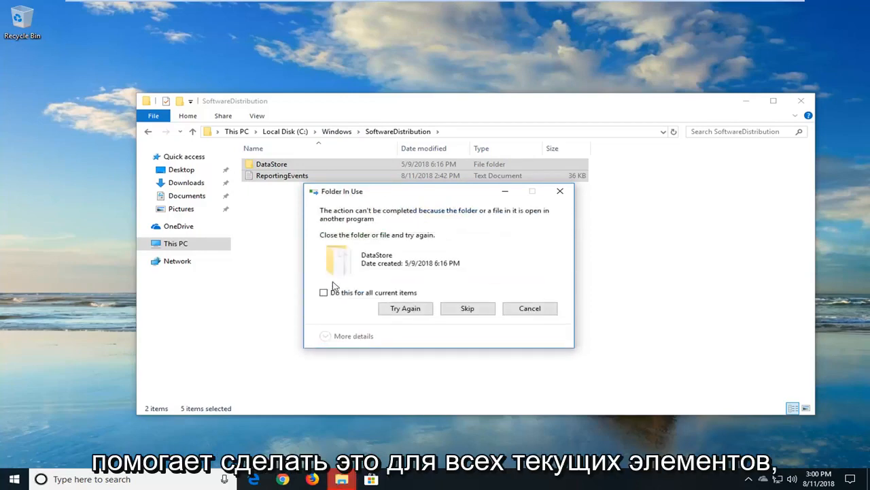
left_click(467, 308)
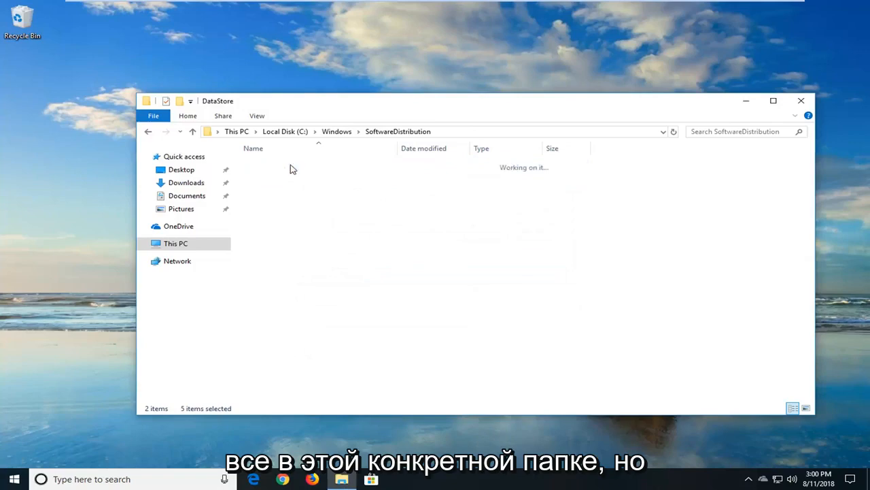
left_click(149, 131)
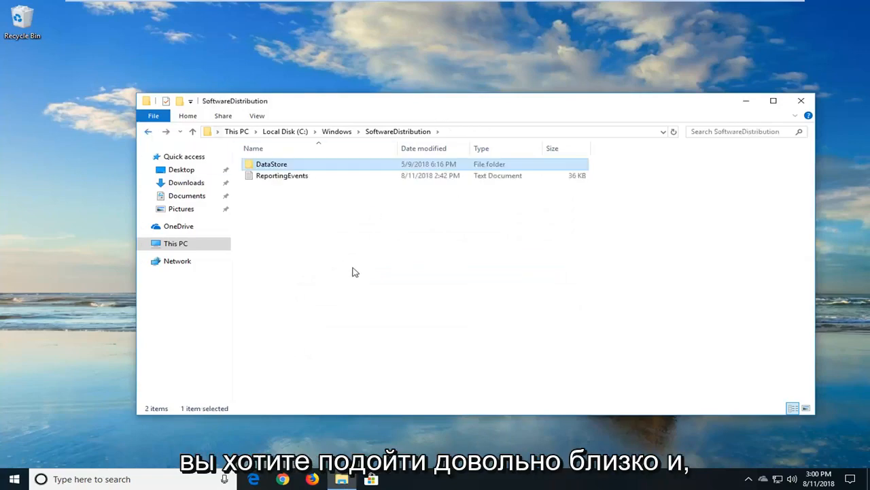
mouse_move(639, 217)
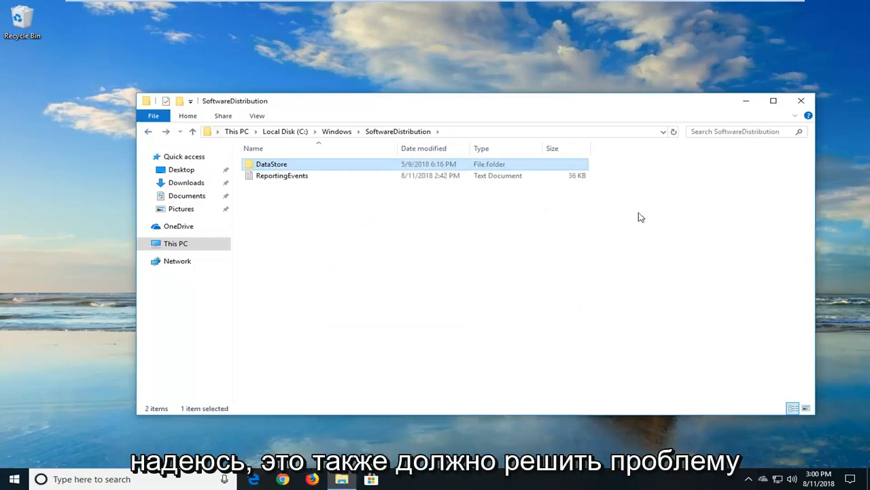
left_click(801, 100)
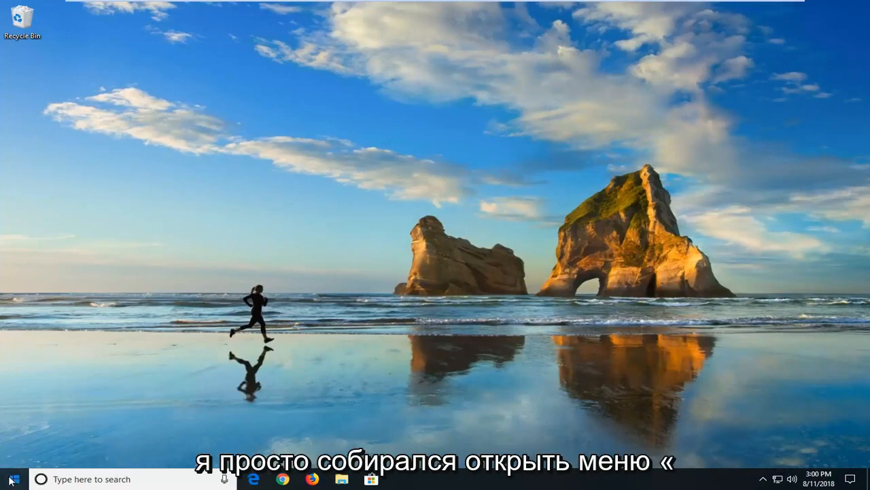
- Search the Start menu for 'services' and launch the Services app
left_click(10, 479)
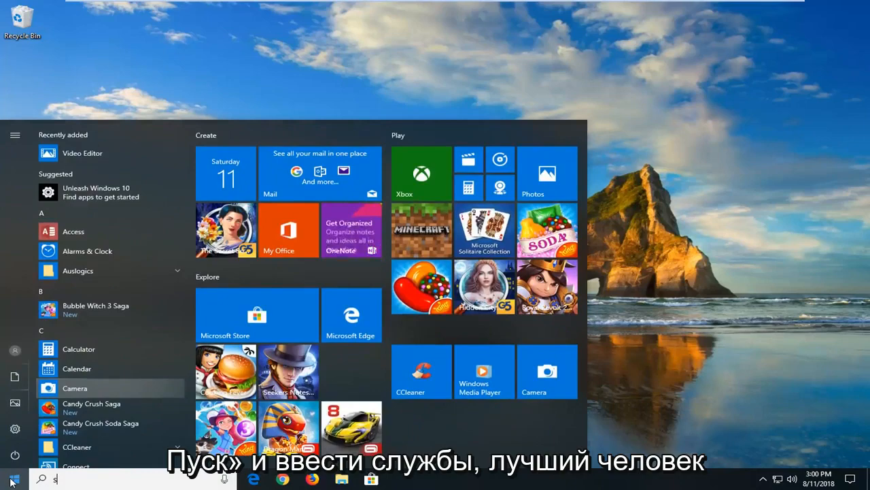
type("services")
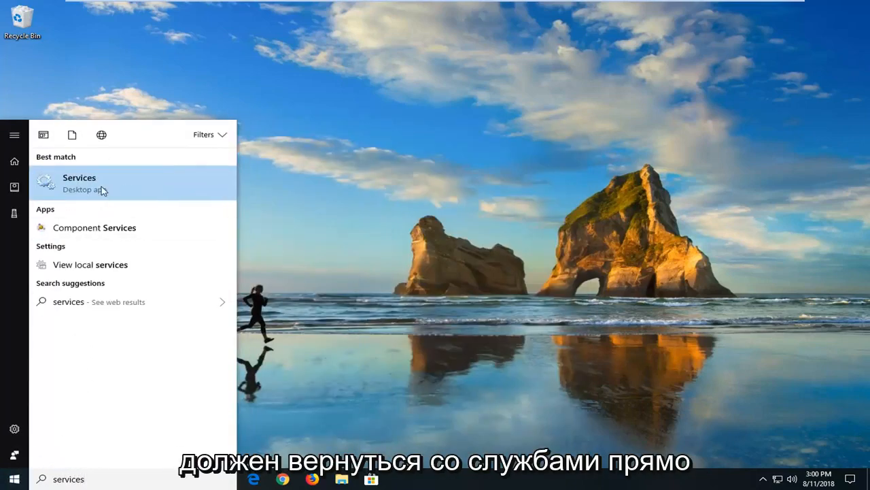
left_click(79, 182)
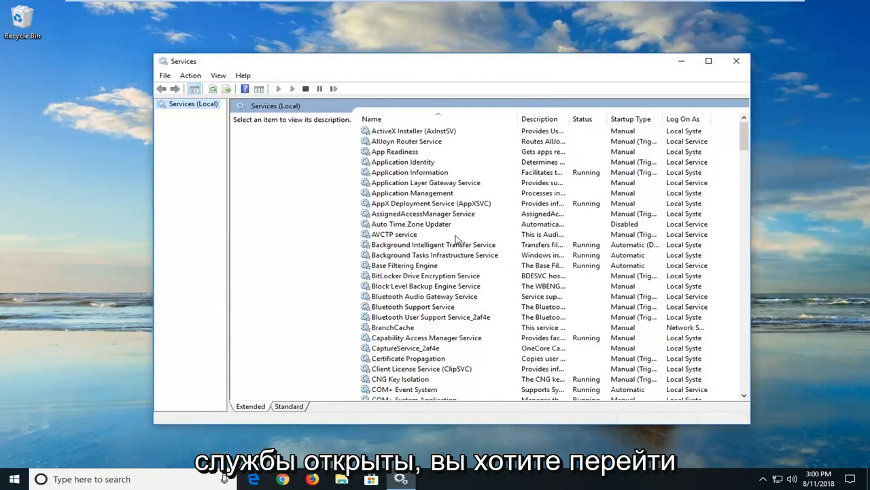
- Set Background Intelligent Transfer Service startup type to Automatic in its properties
left_click(433, 244)
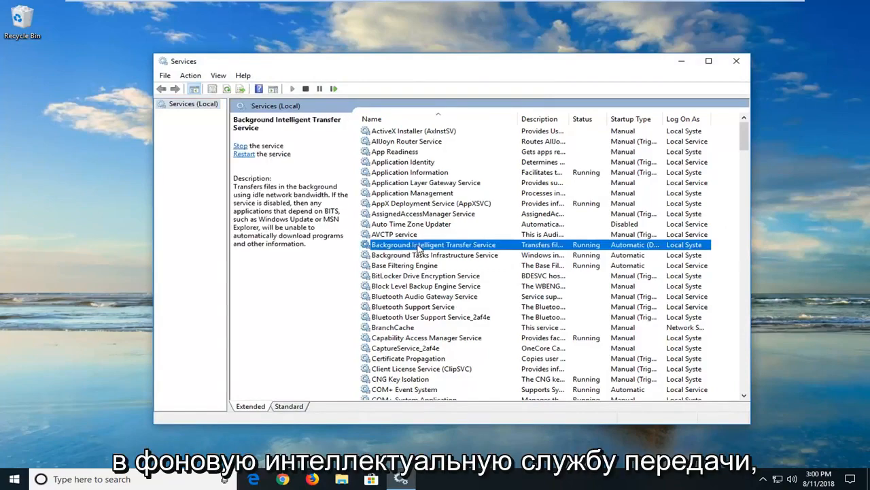
double_click(433, 244)
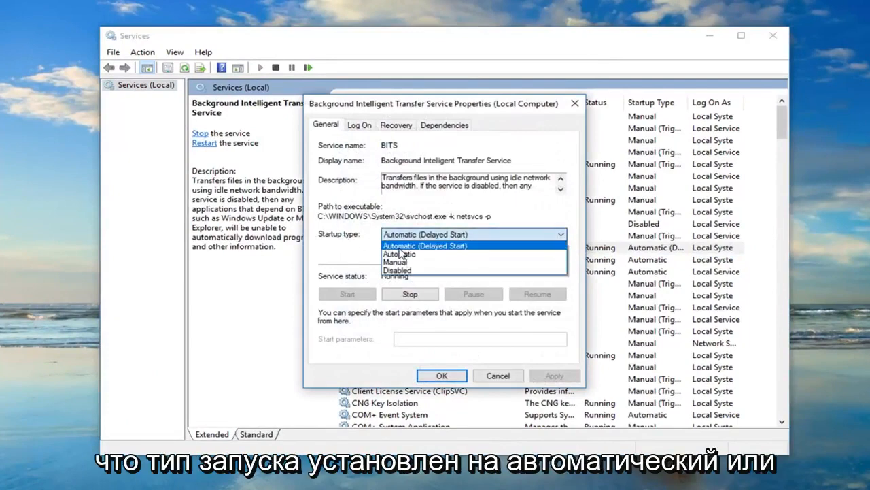
left_click(425, 246)
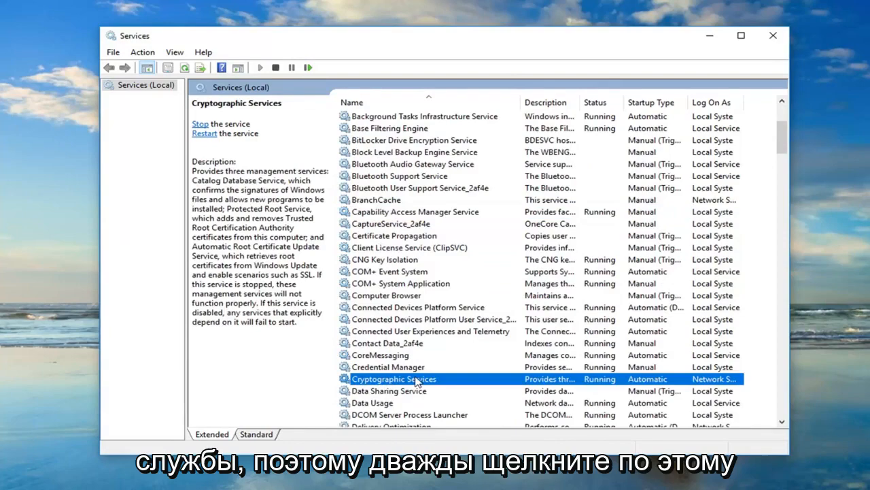
double_click(395, 379)
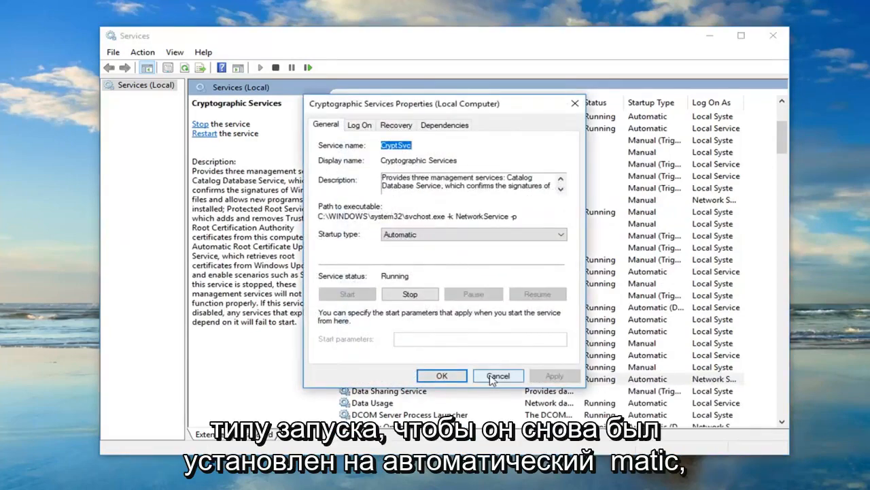
left_click(498, 375)
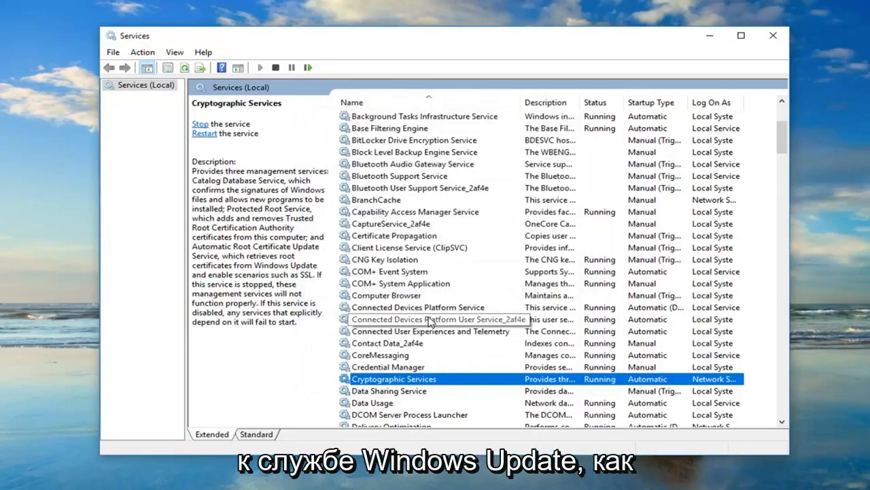
- Open Windows Update service properties, set startup to Automatic, and start the service
scroll("down", 3)
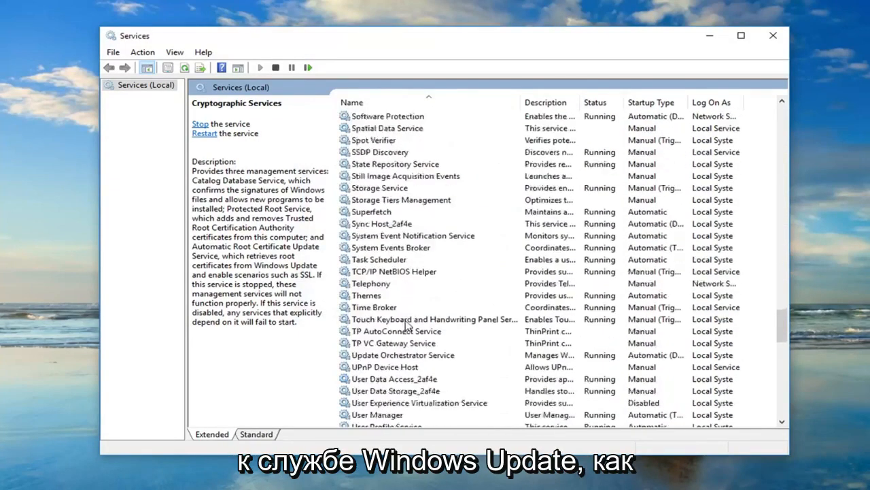
scroll("down", 3)
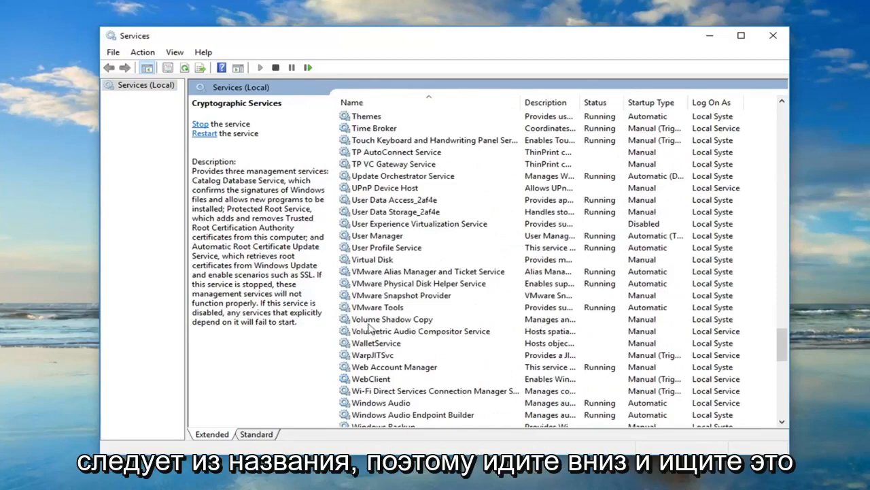
scroll("down", 3)
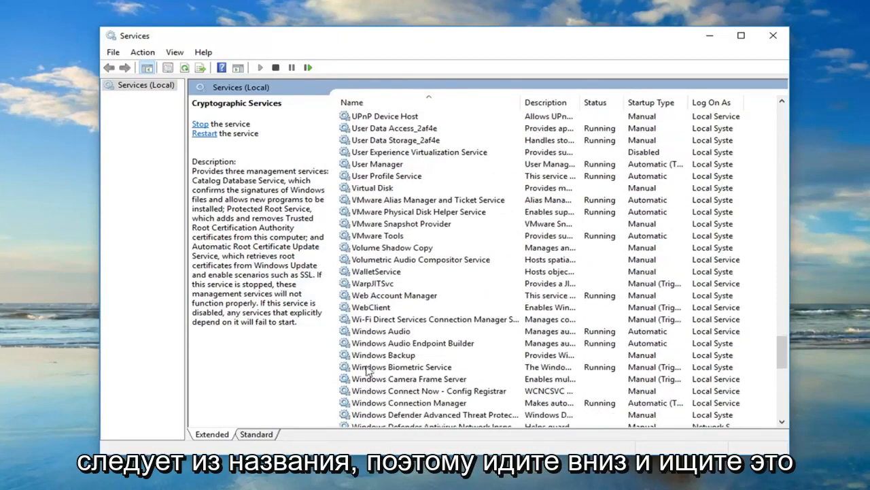
scroll("down", 3)
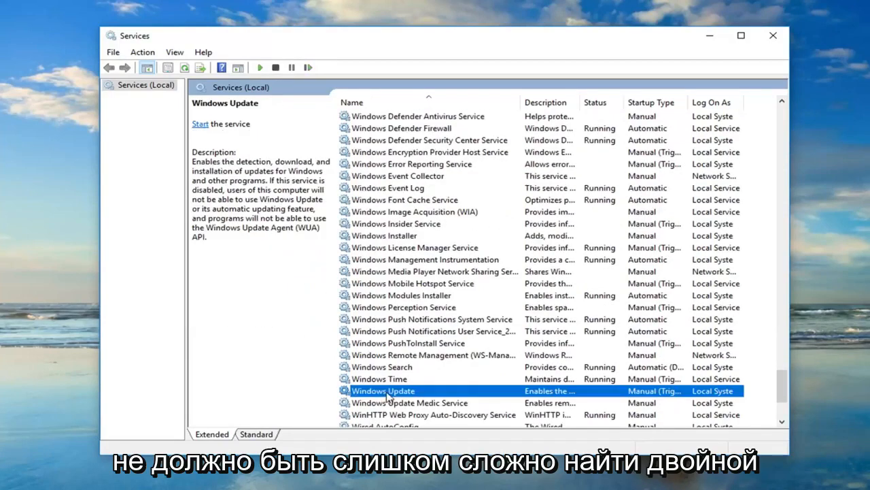
double_click(383, 390)
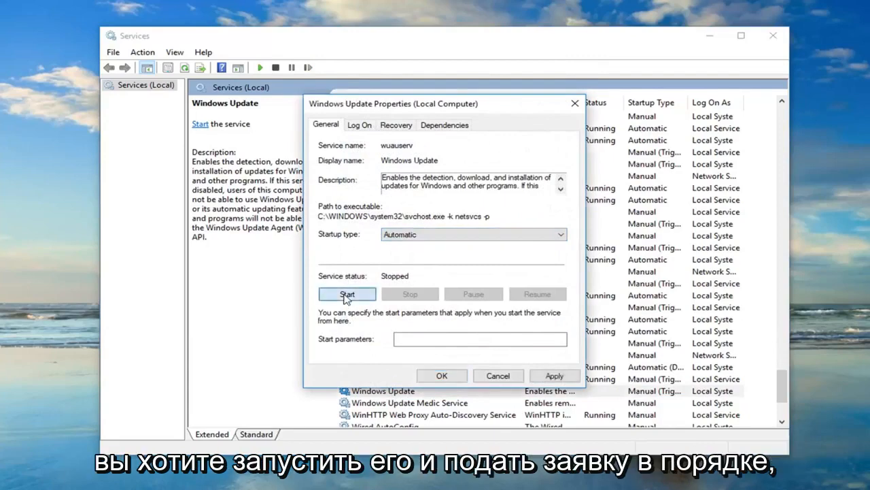
left_click(347, 294)
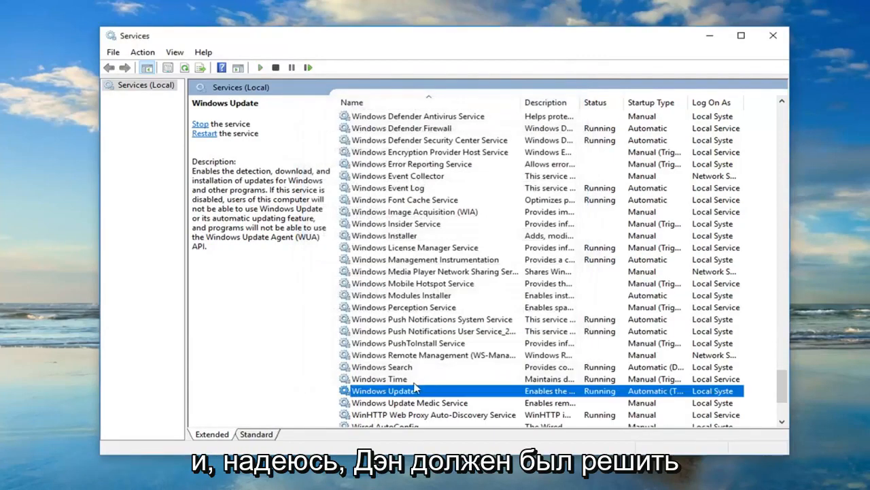
mouse_move(414, 389)
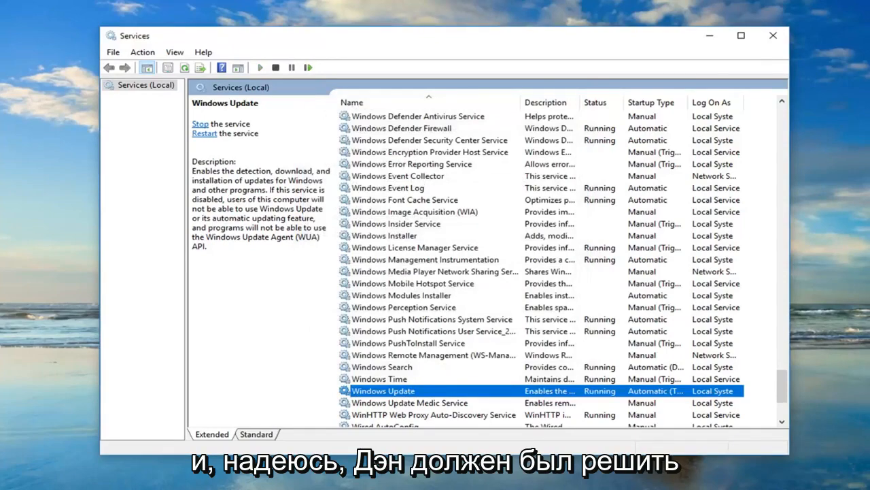